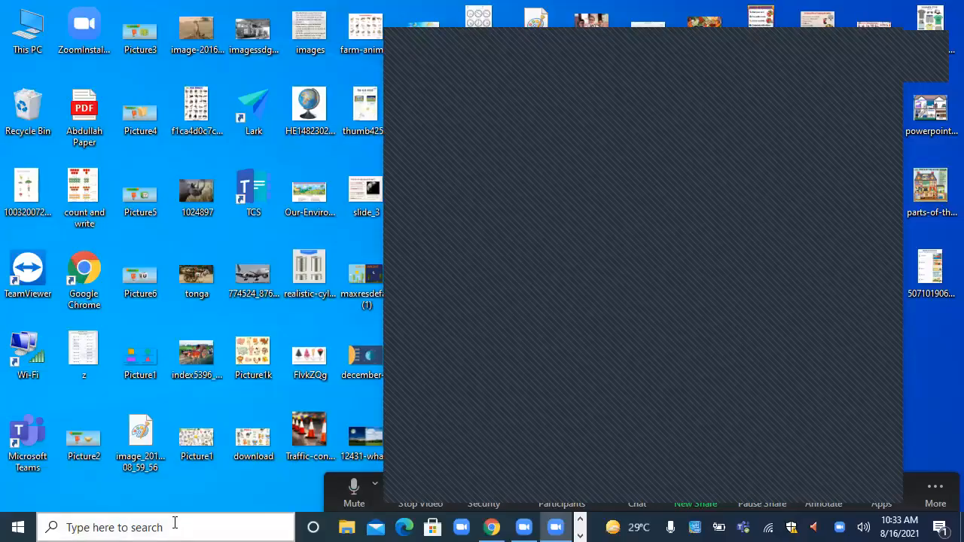
Step: Launch Excel from the desktop shortcut to reach its start screen
{"action": "left_click", "coordinate": [113, 527]}
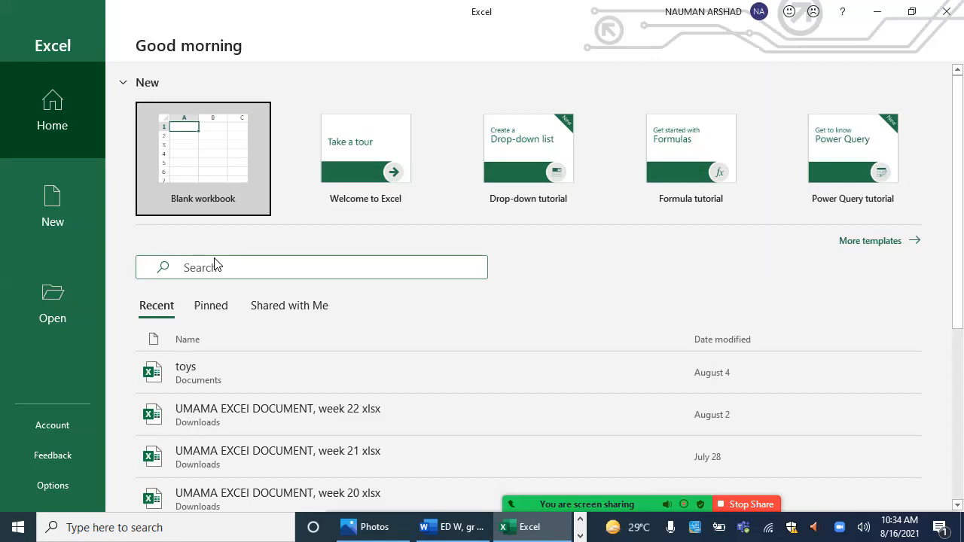
{"action": "mouse_move", "coordinate": [881, 190]}
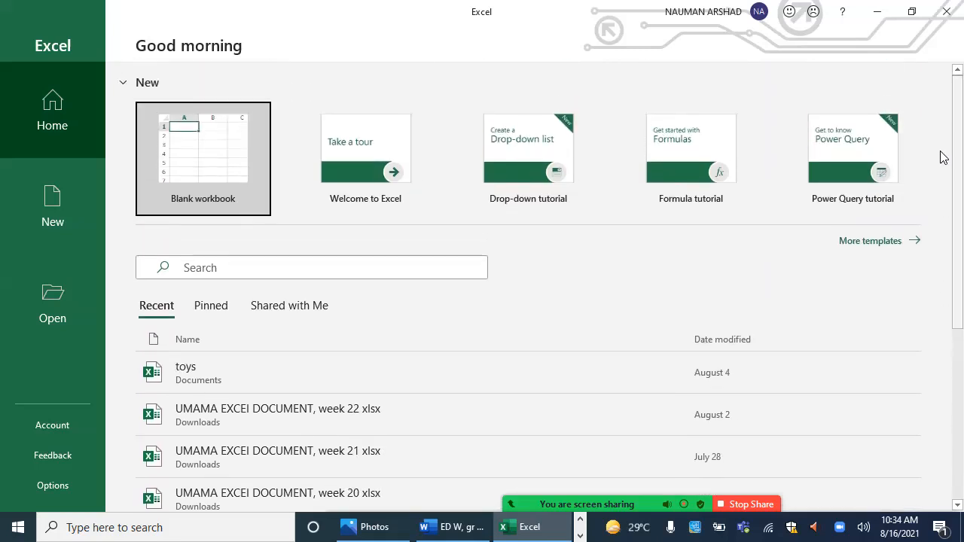
{"action": "mouse_move", "coordinate": [195, 154]}
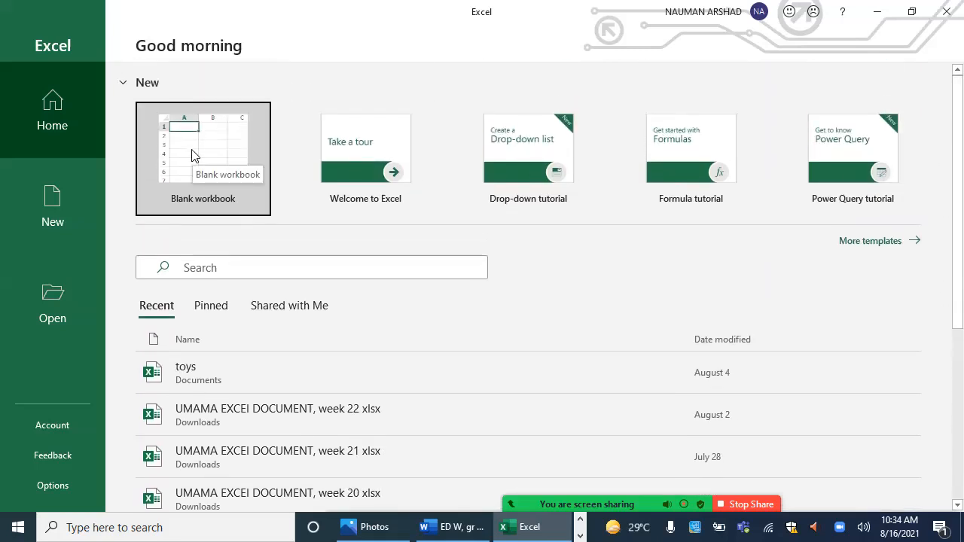
Step: Create a new blank workbook, Book1, from the Home screen
{"action": "left_click", "coordinate": [202, 149]}
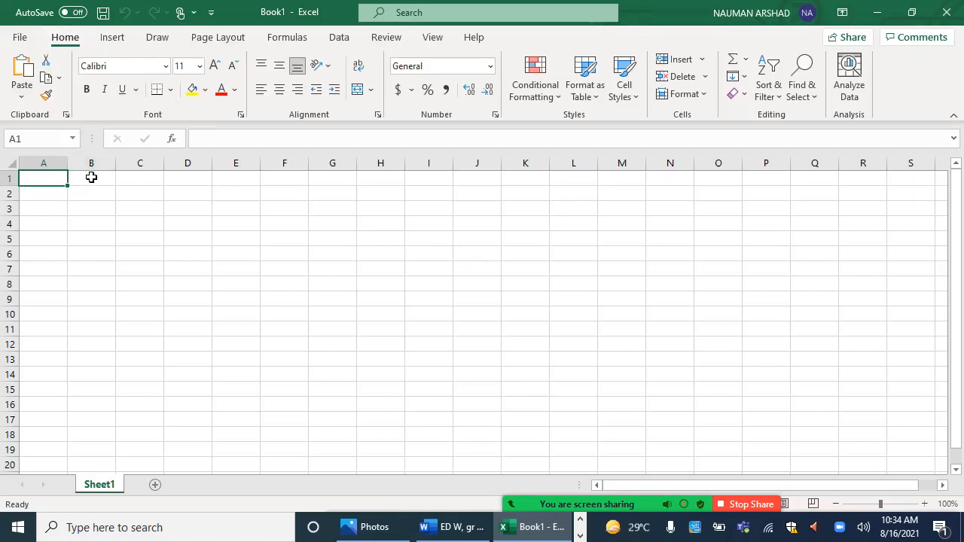
{"action": "left_click", "coordinate": [90, 238]}
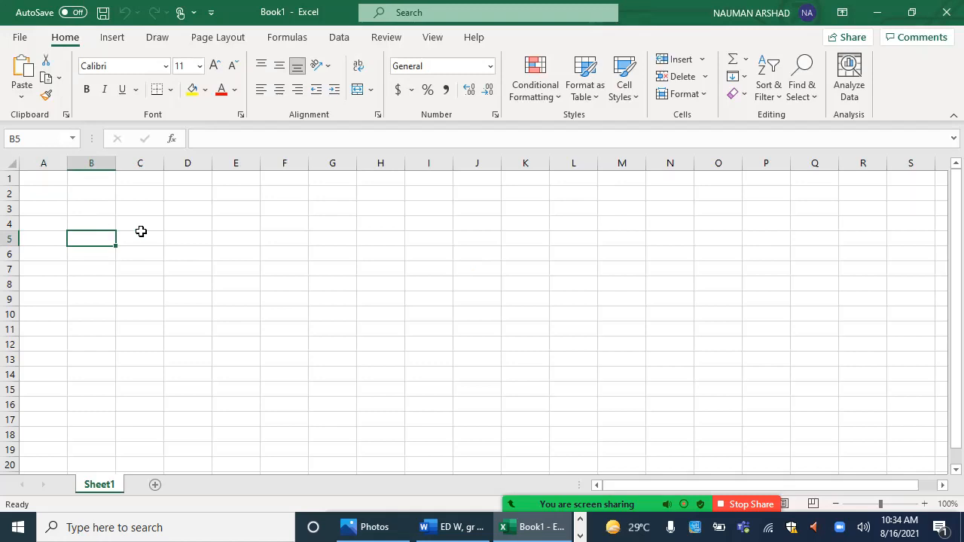
{"action": "left_click", "coordinate": [140, 239]}
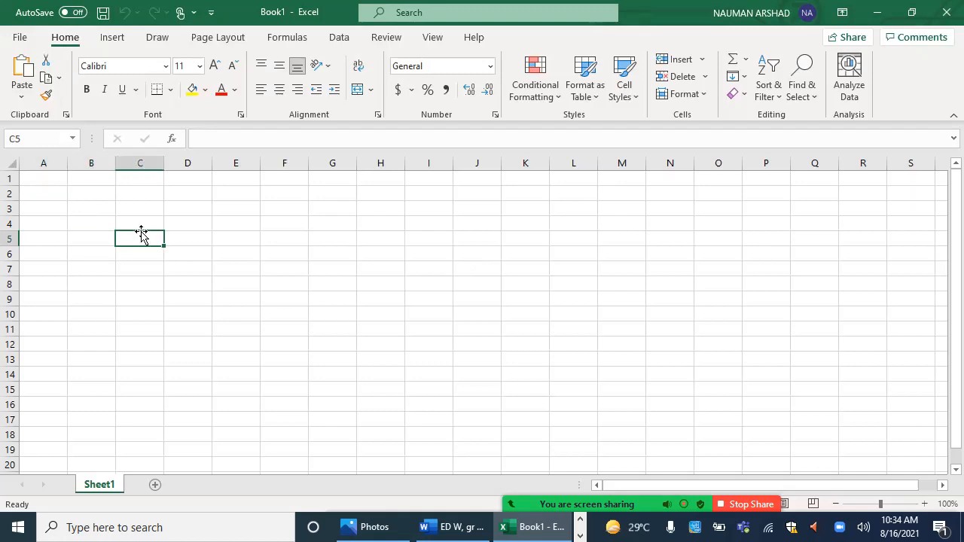
{"action": "mouse_move", "coordinate": [31, 238]}
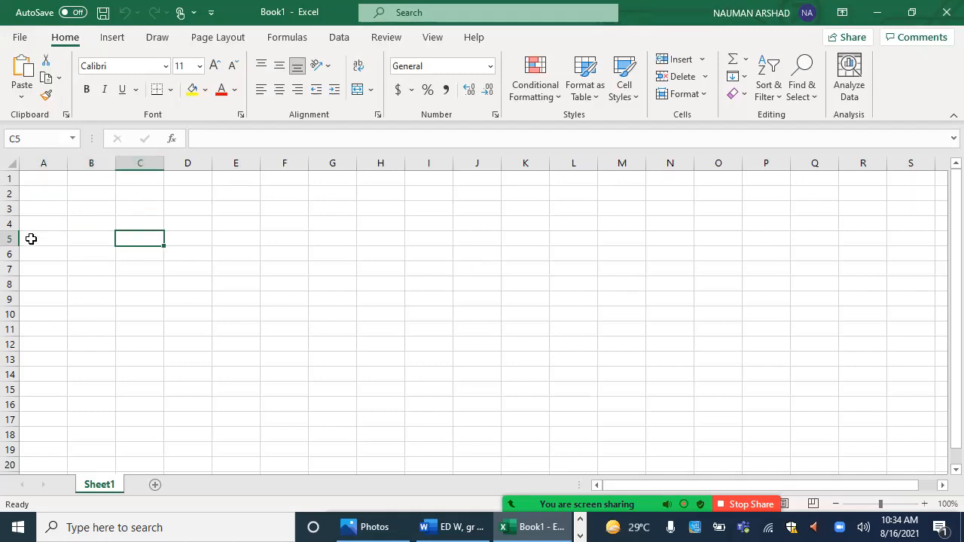
{"action": "mouse_move", "coordinate": [138, 235]}
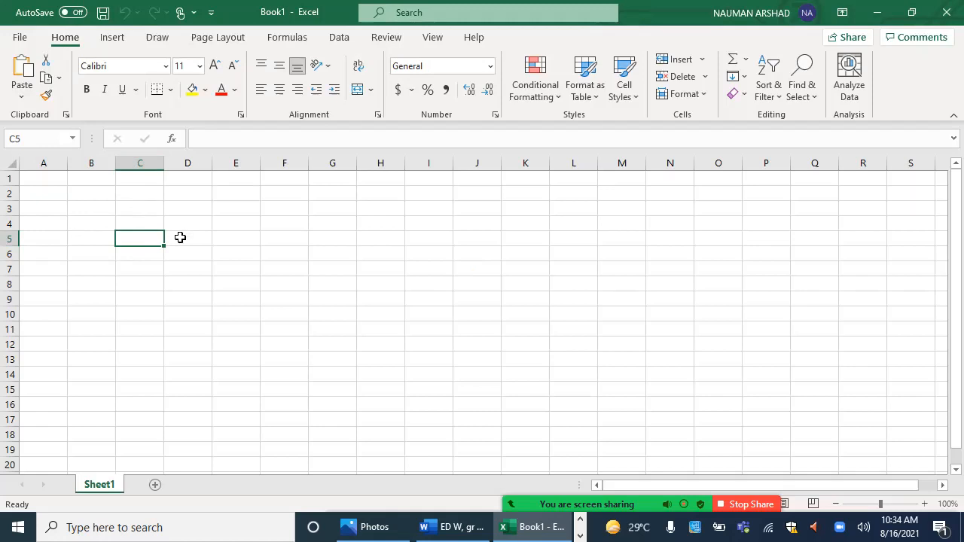
{"action": "left_click", "coordinate": [187, 283]}
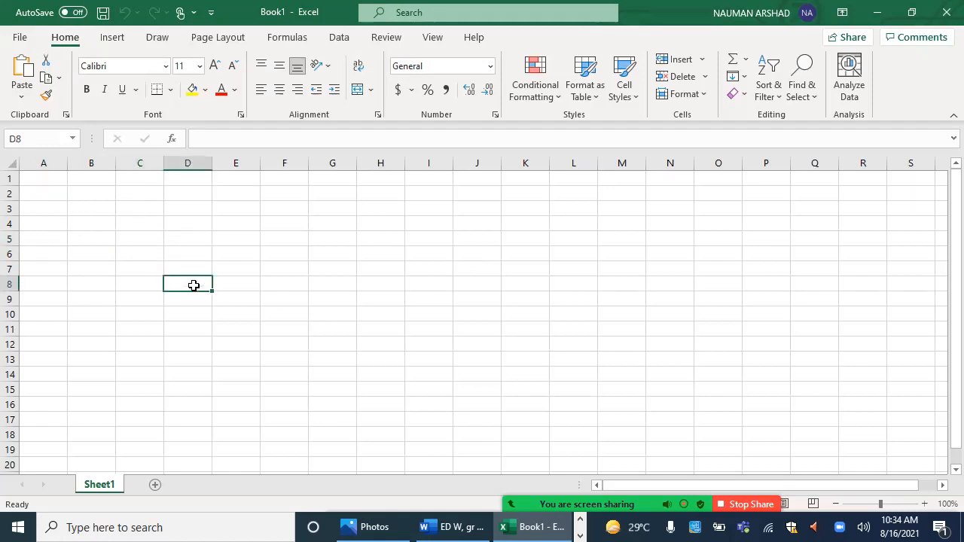
Step: Select cell A1 and begin editing it for the first header
{"action": "left_click", "coordinate": [42, 178]}
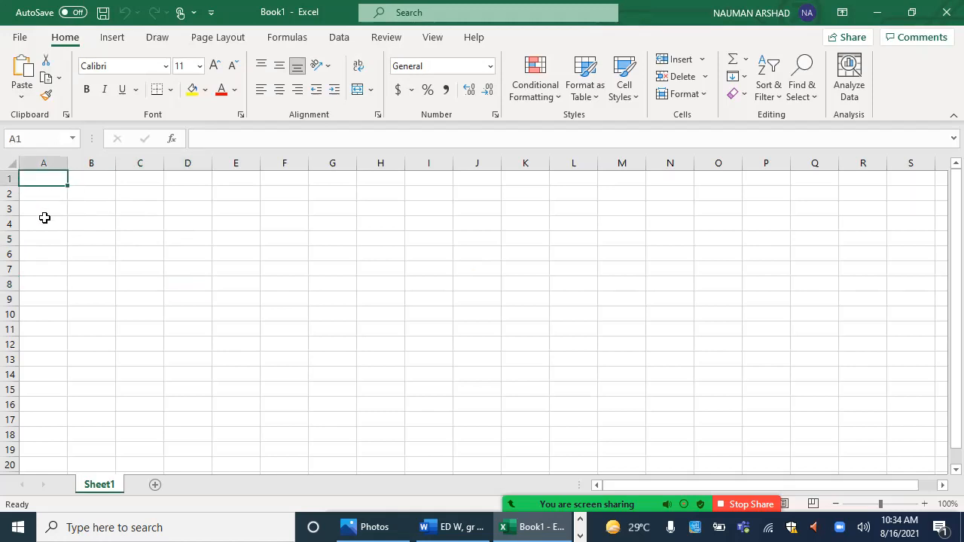
{"action": "left_click", "coordinate": [44, 223]}
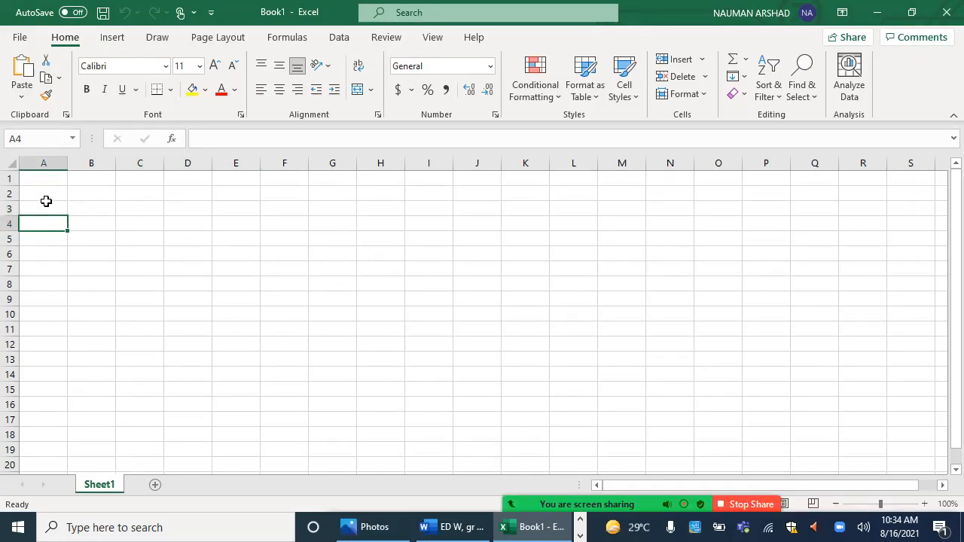
{"action": "left_click", "coordinate": [42, 178]}
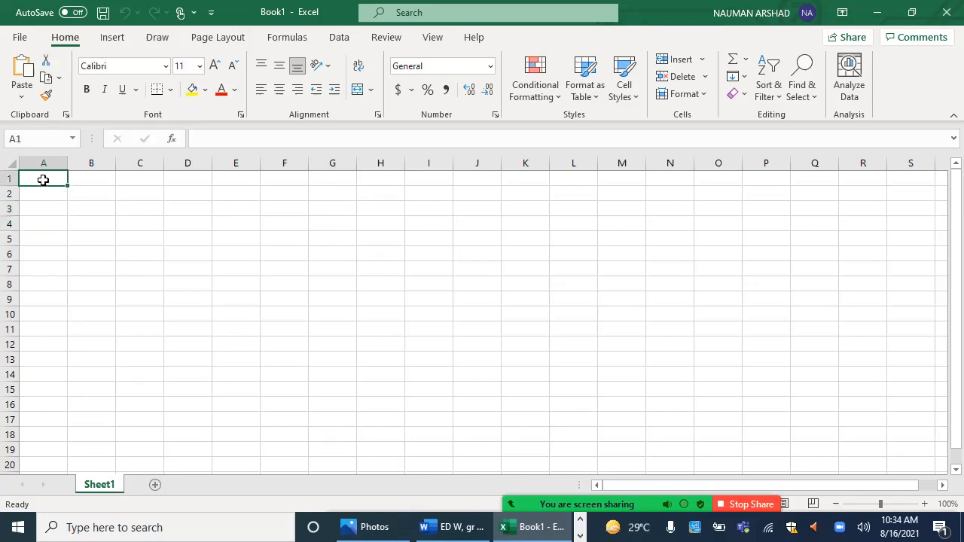
{"action": "double_click", "coordinate": [42, 178]}
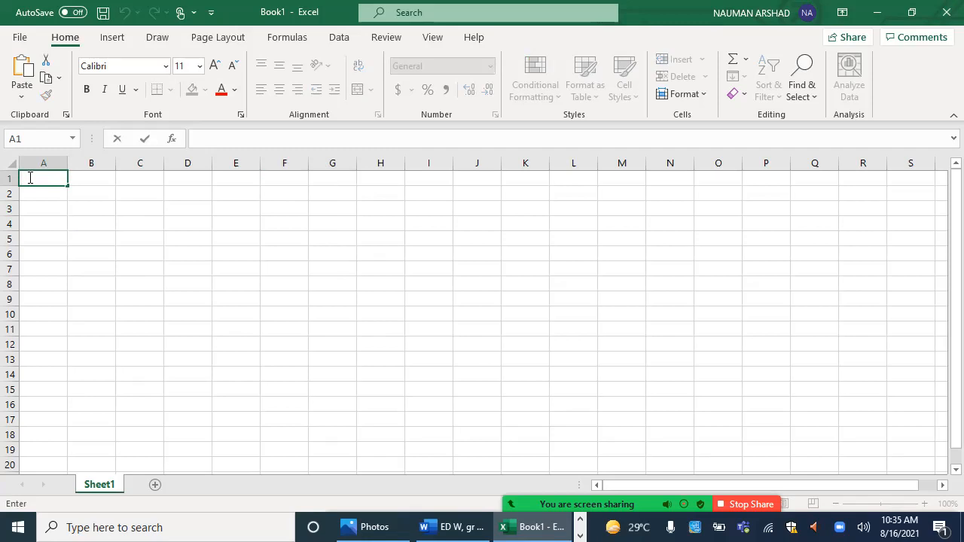
Step: Enter the headers Books and Number in row 1 and move to A2
{"action": "type", "text": "Books"}
{"action": "left_click", "coordinate": [90, 179]}
{"action": "type", "text": "Num"}
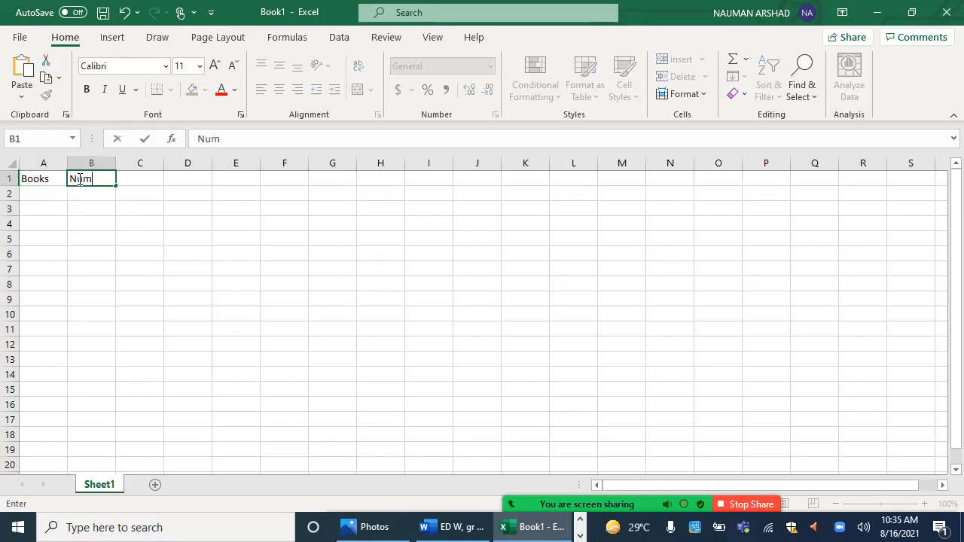
{"action": "type", "text": "ber"}
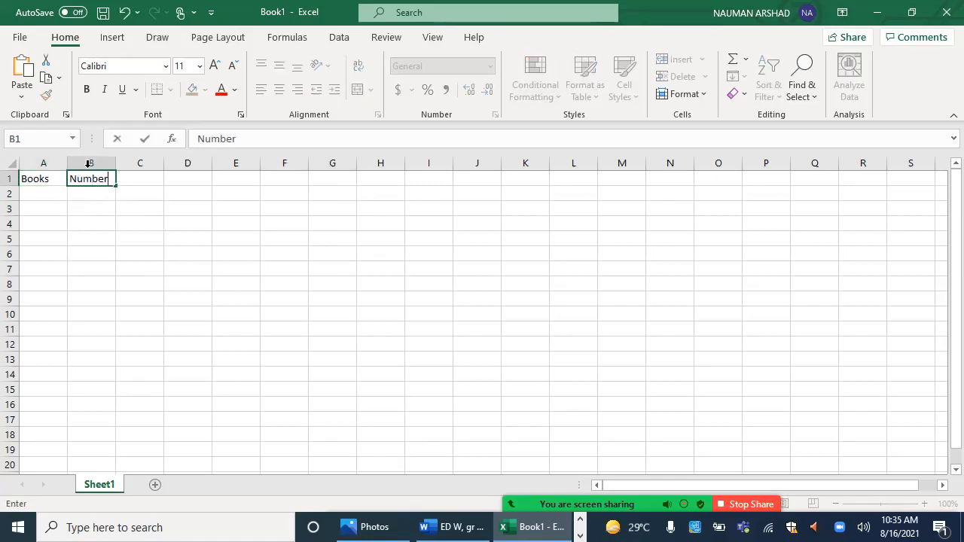
{"action": "left_click", "coordinate": [139, 298]}
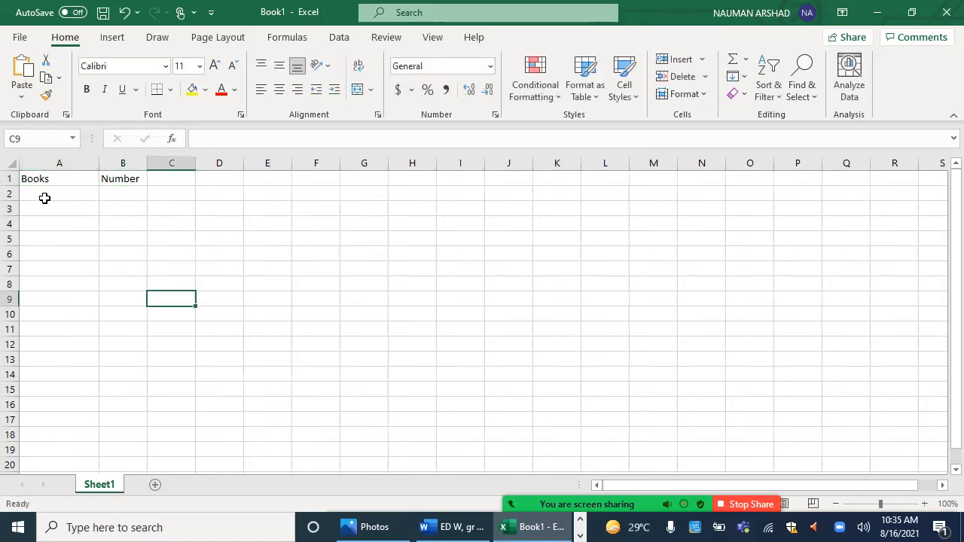
{"action": "left_click", "coordinate": [59, 194]}
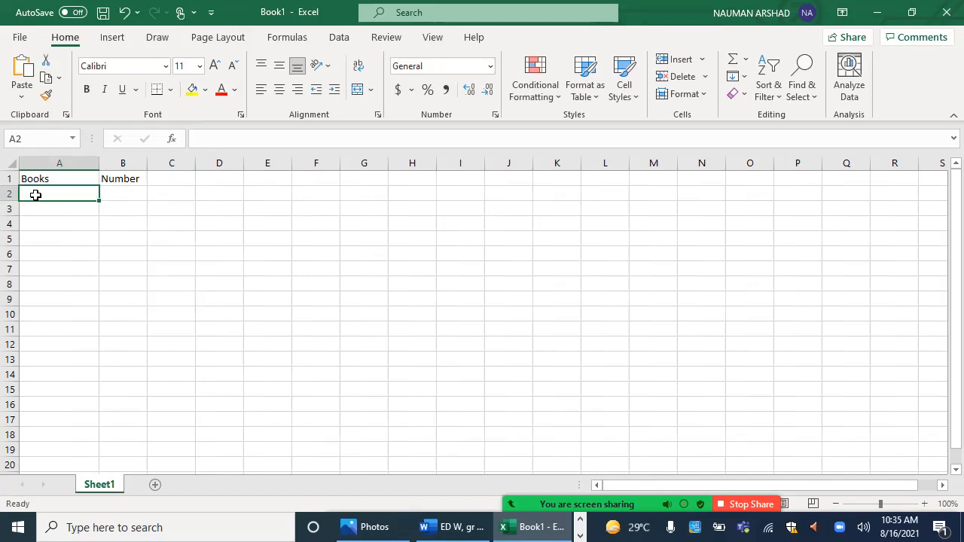
Step: List Literacy with count 2, then Numeracy and Social studies in column A
{"action": "type", "text": "Litera"}
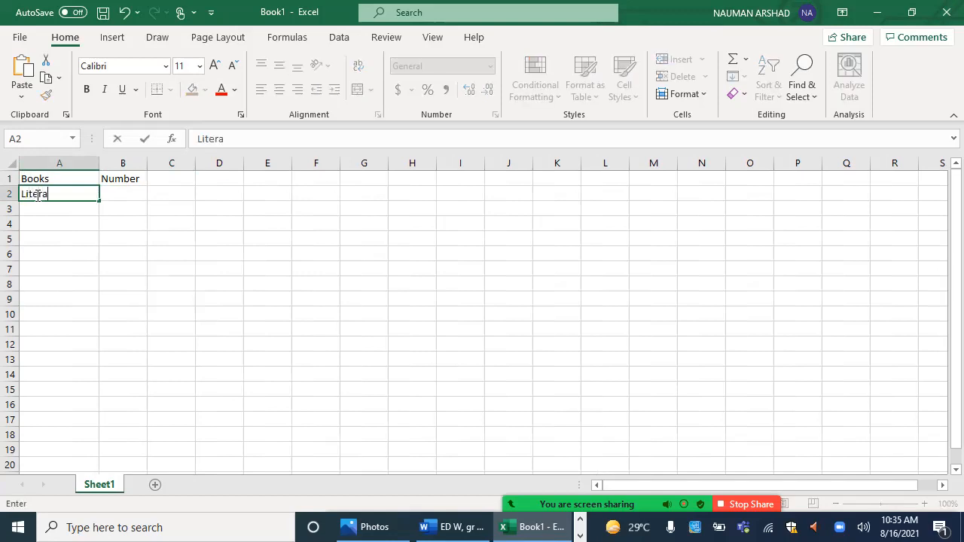
{"action": "type", "text": "cy"}
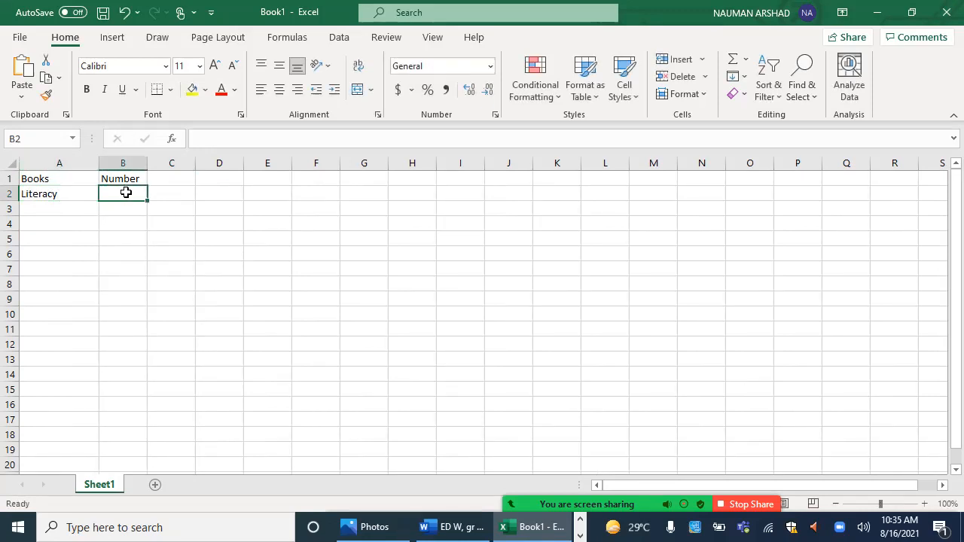
{"action": "type", "text": "2"}
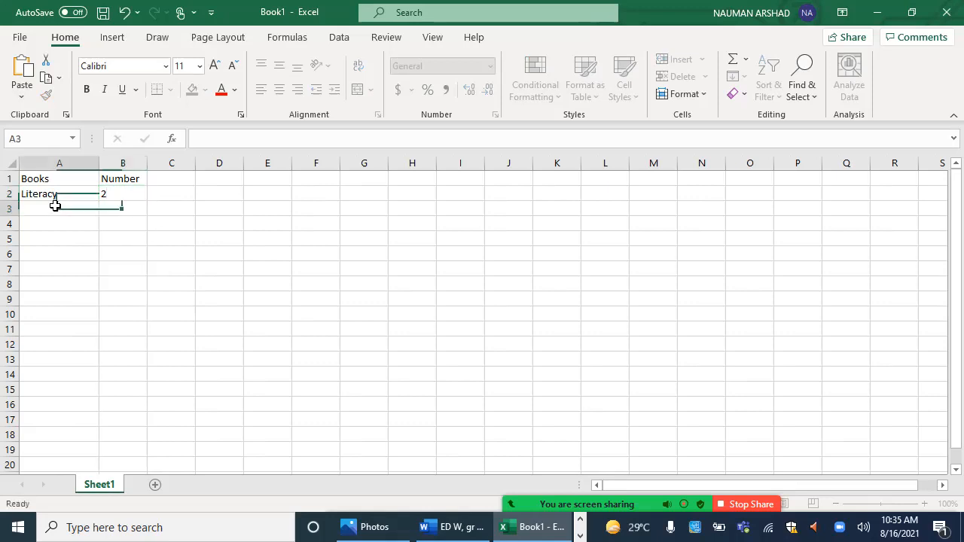
{"action": "type", "text": "Numeracy"}
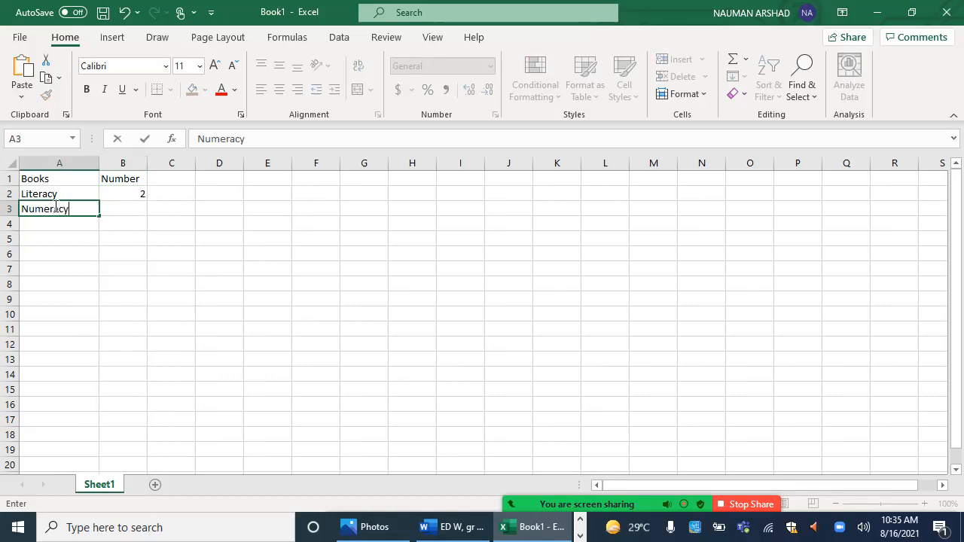
{"action": "mouse_move", "coordinate": [130, 265]}
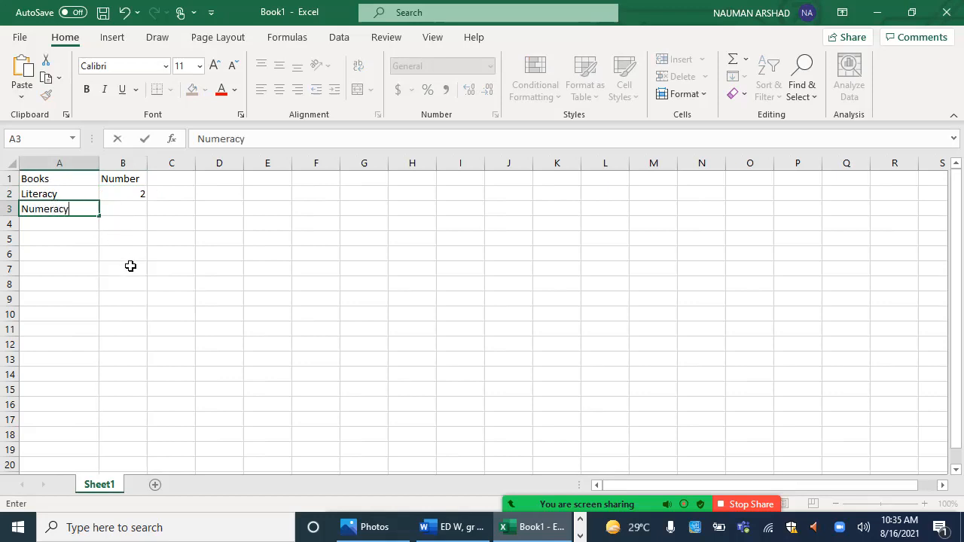
{"action": "key", "text": "enter"}
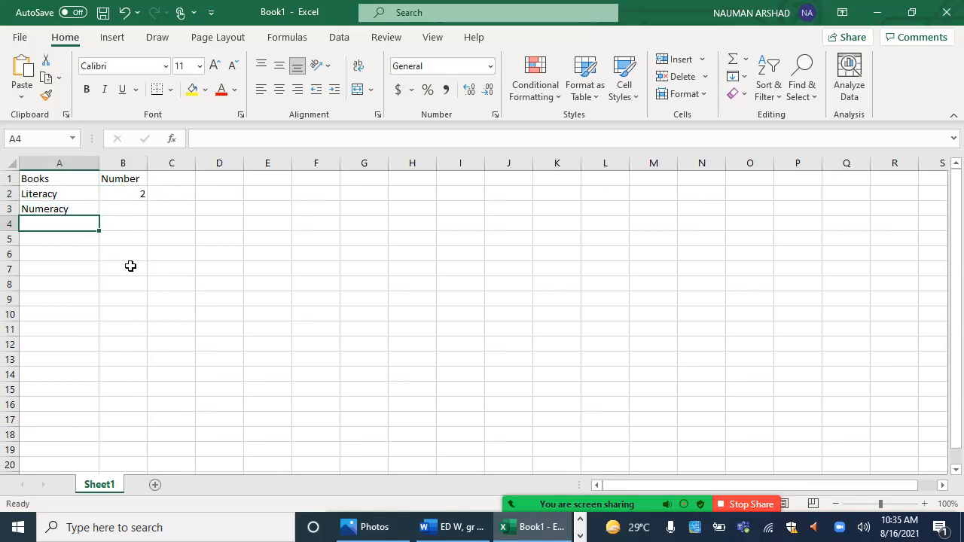
{"action": "type", "text": "So"}
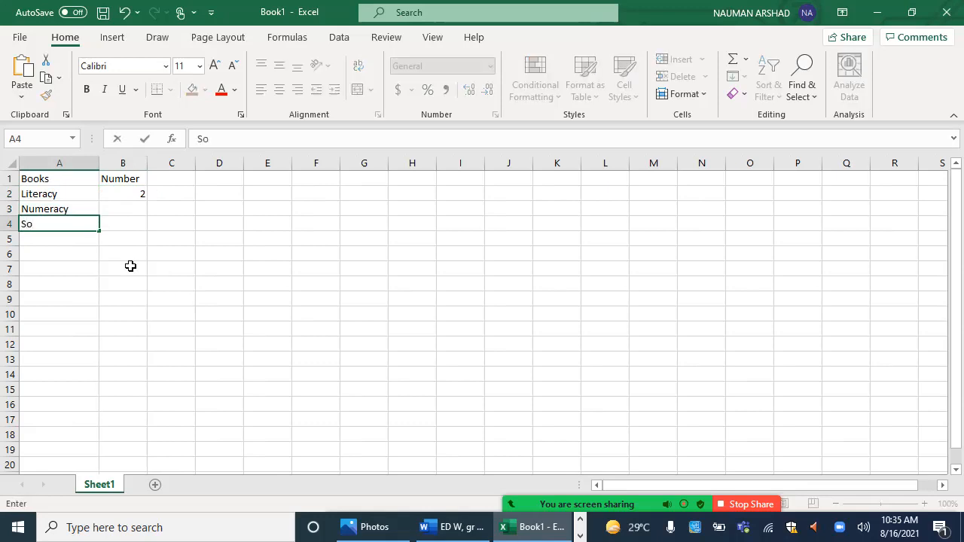
{"action": "type", "text": "cial"}
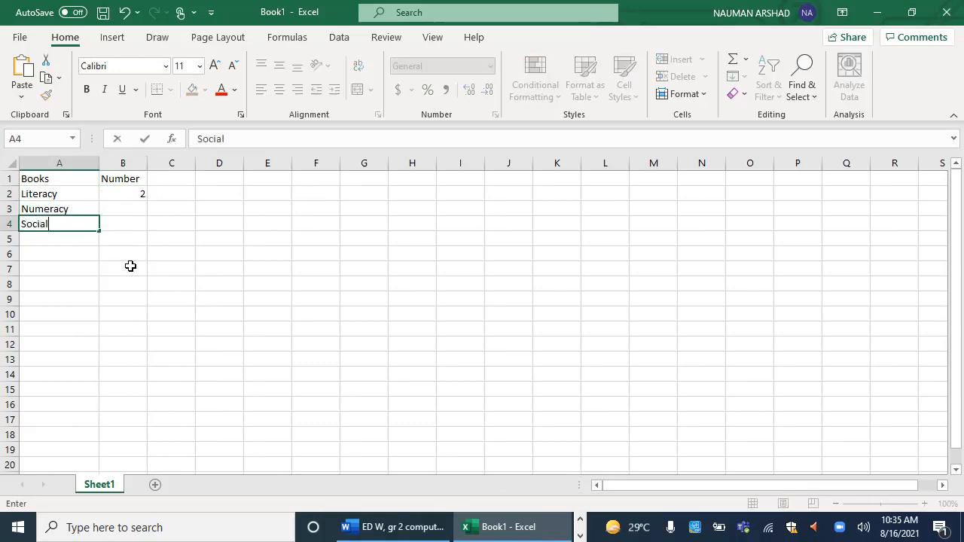
{"action": "type", "text": "studie"}
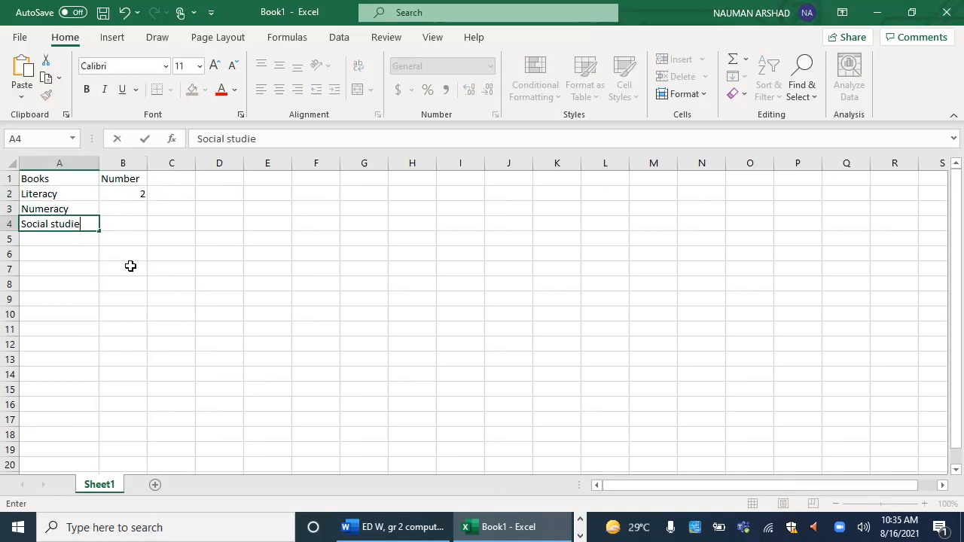
{"action": "key", "text": "Return"}
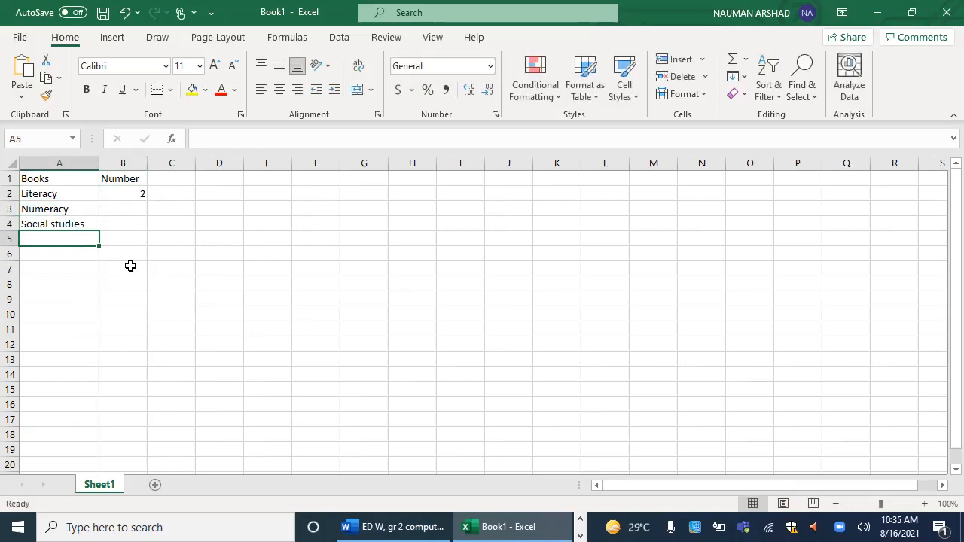
Step: Add Computing, Science, Urdu and Islamic Studies in cells A5 to A8
{"action": "type", "text": "Com"}
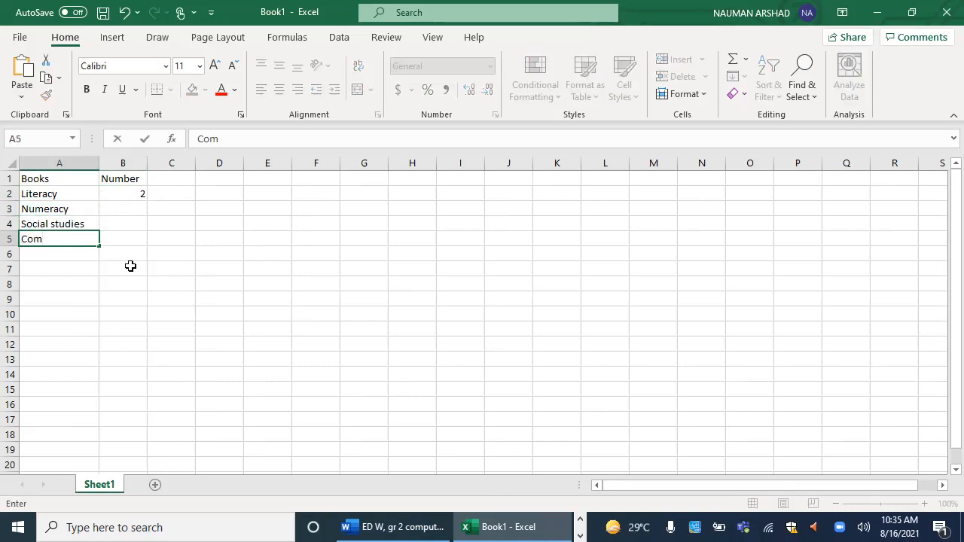
{"action": "type", "text": "puting"}
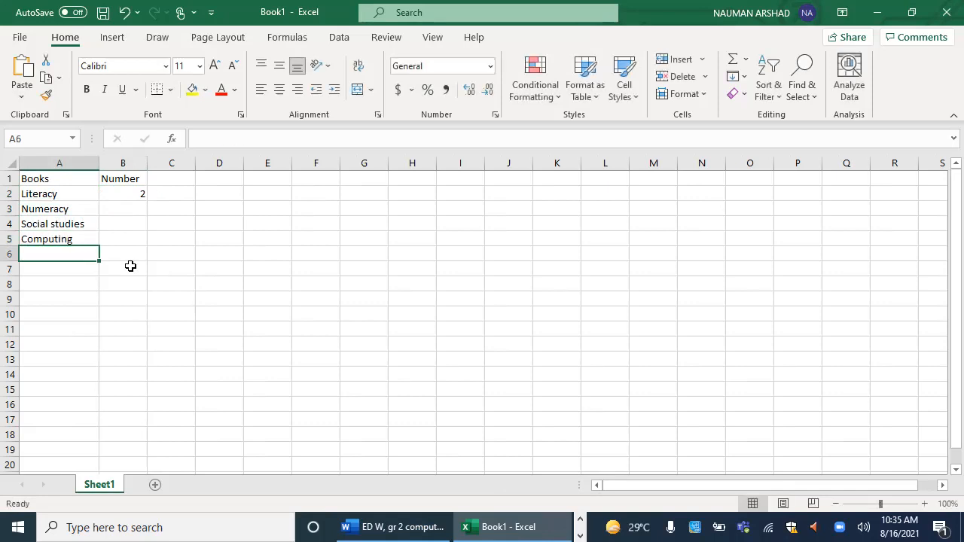
{"action": "type", "text": "Science"}
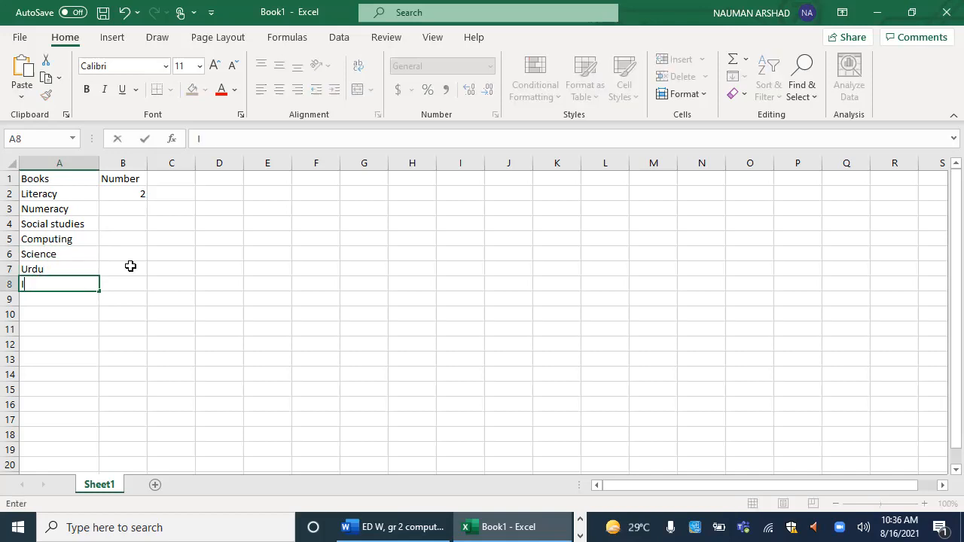
{"action": "type", "text": "Isla"}
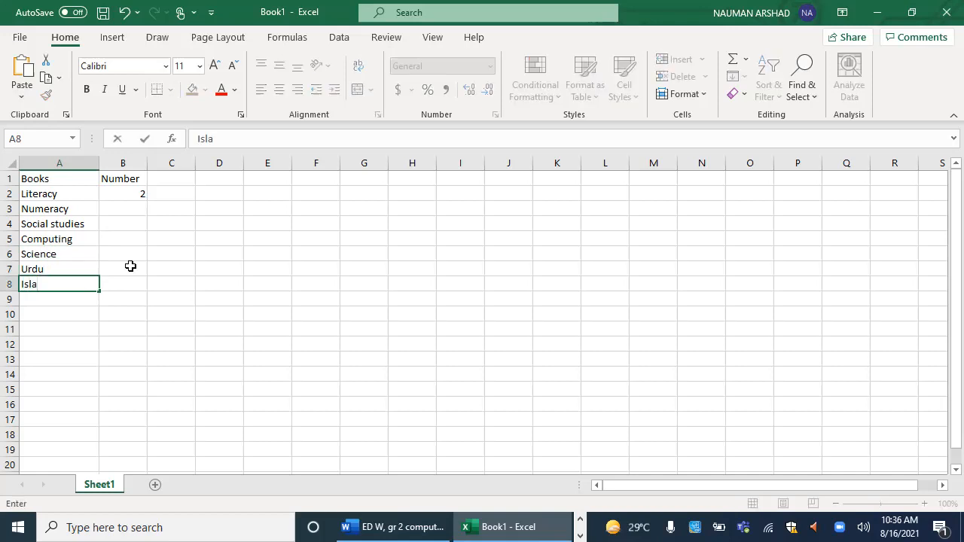
{"action": "type", "text": "mic"}
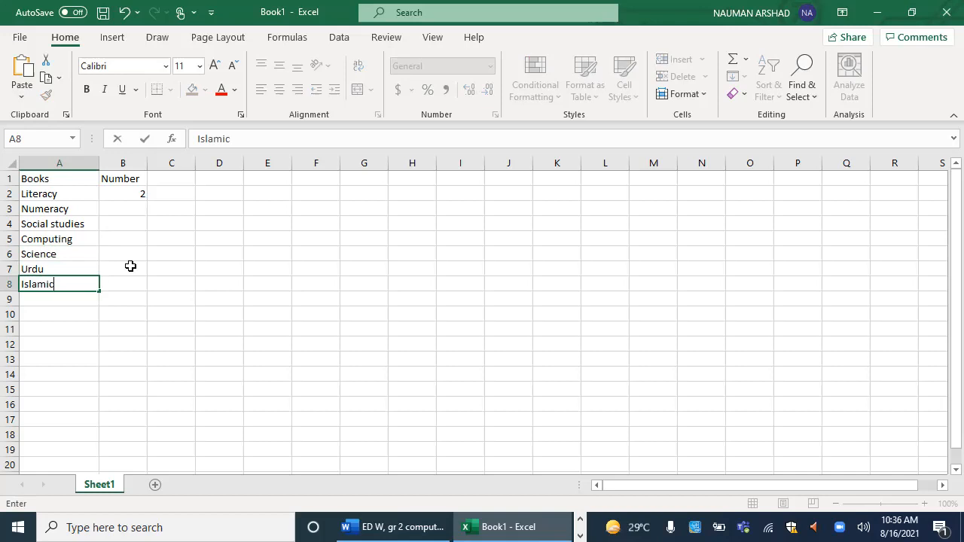
{"action": "type", "text": "Studi"}
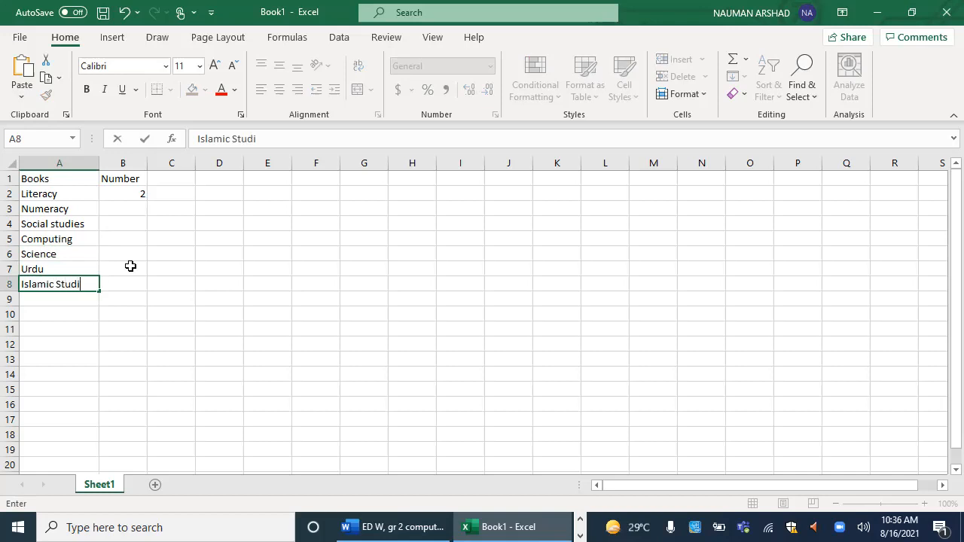
{"action": "type", "text": "es"}
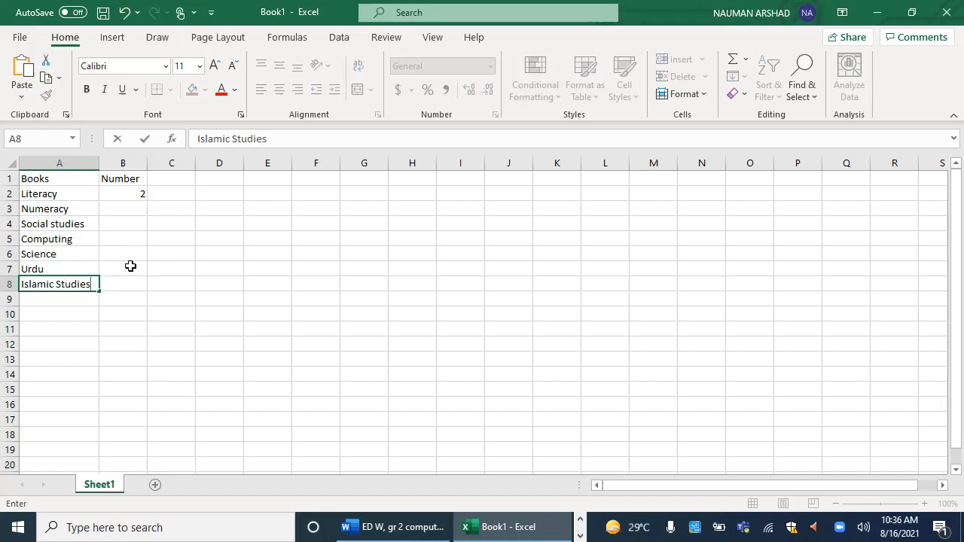
{"action": "mouse_move", "coordinate": [133, 202]}
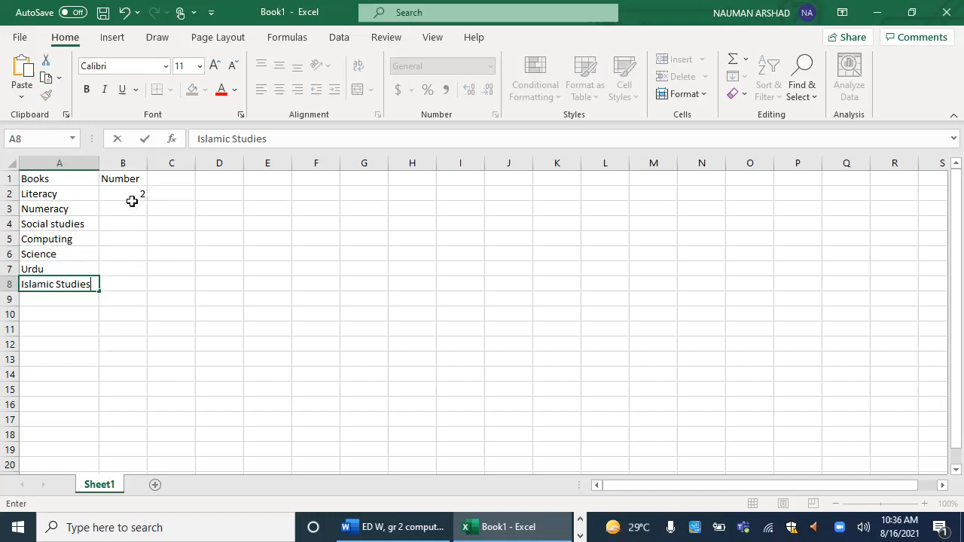
Step: Enter the counts in B3:B8: 1 for each subject and 2 for Urdu
{"action": "left_click", "coordinate": [123, 208]}
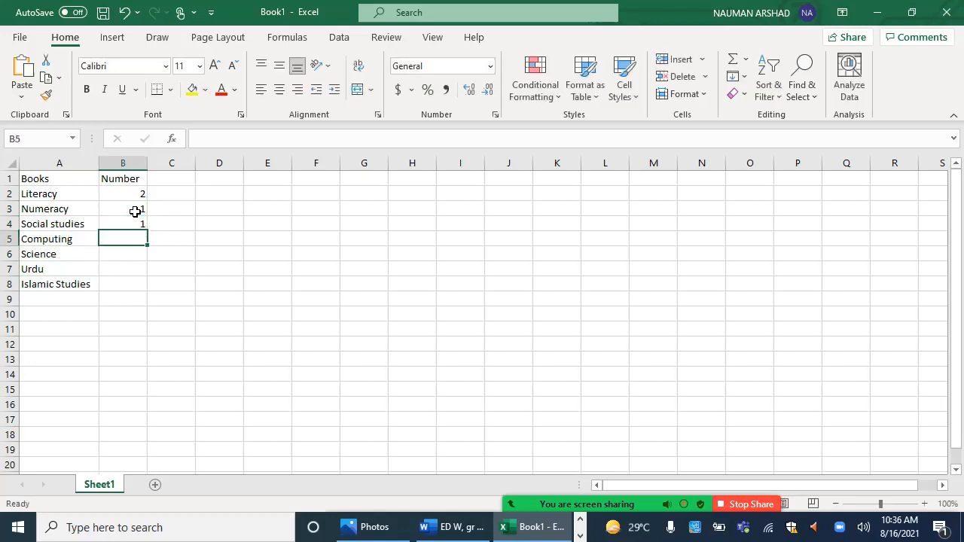
{"action": "type", "text": "1"}
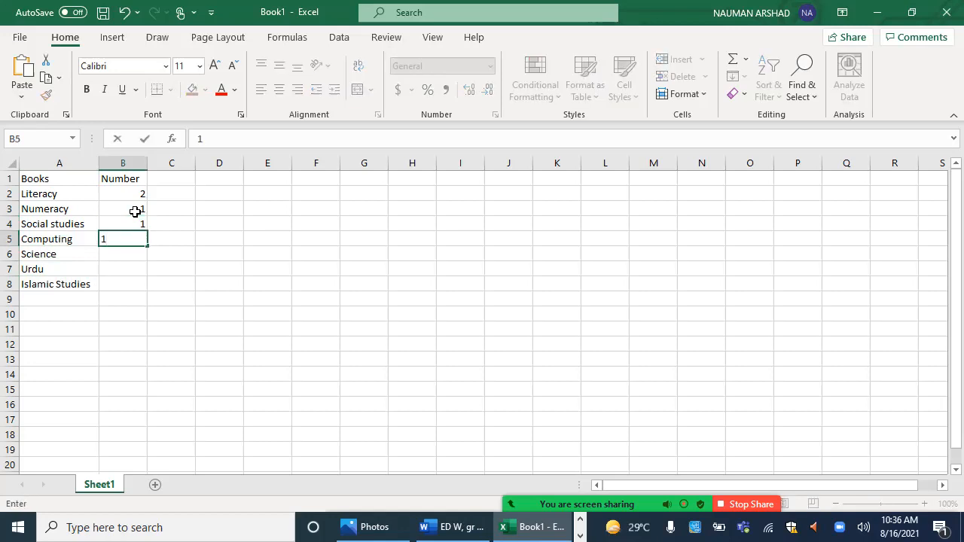
{"action": "key", "text": "Return"}
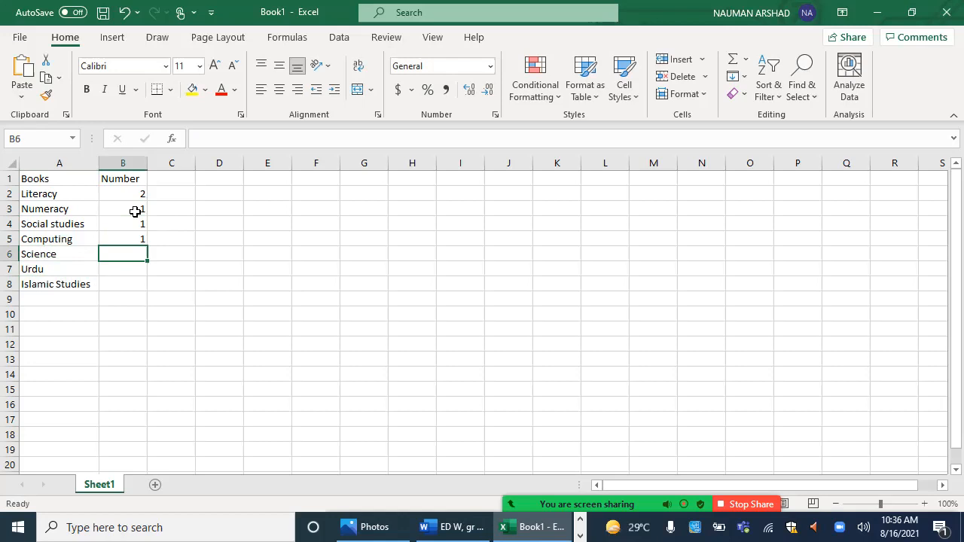
{"action": "type", "text": "`1"}
{"action": "left_click", "coordinate": [124, 270]}
{"action": "type", "text": "2"}
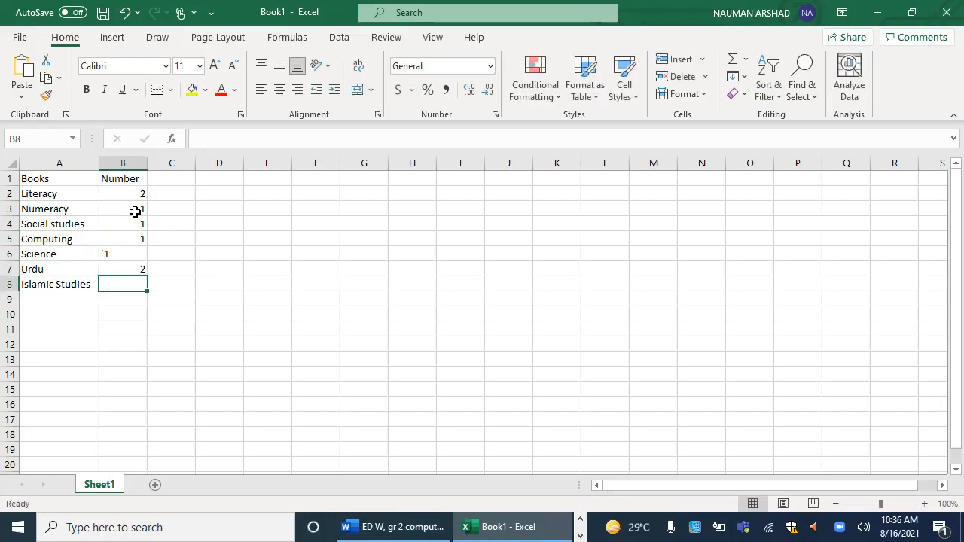
{"action": "type", "text": "1"}
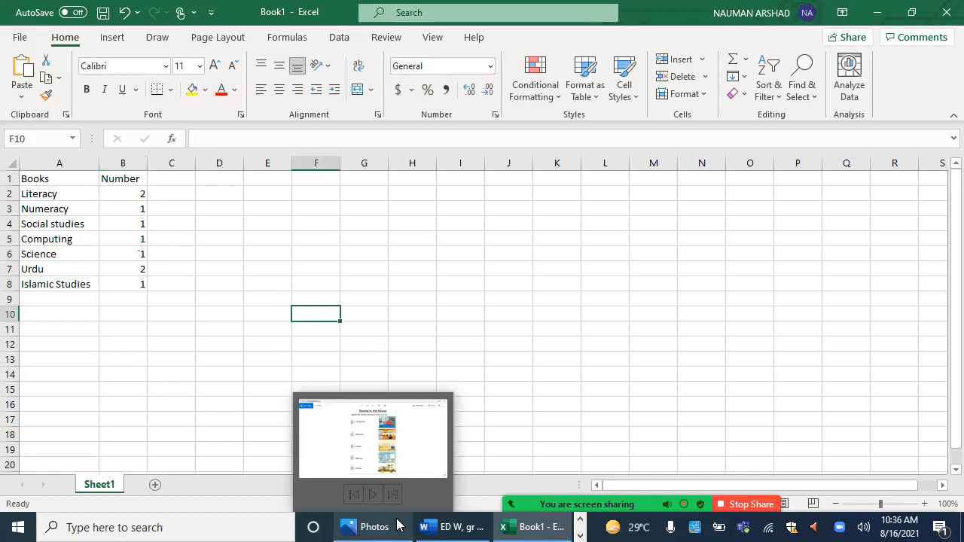
Step: Close the Photos window from its taskbar preview, leaving only Book1 open
{"action": "left_click", "coordinate": [220, 434]}
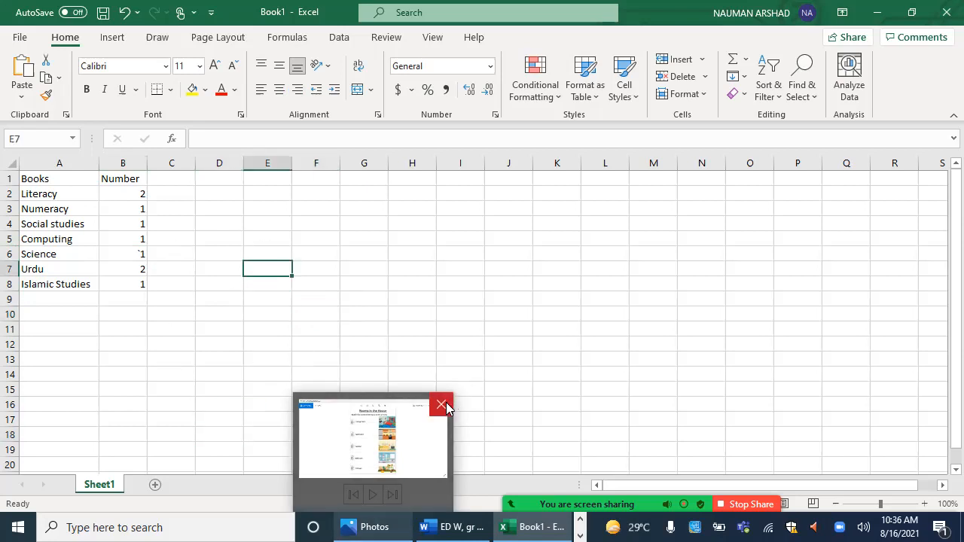
{"action": "left_click", "coordinate": [441, 406]}
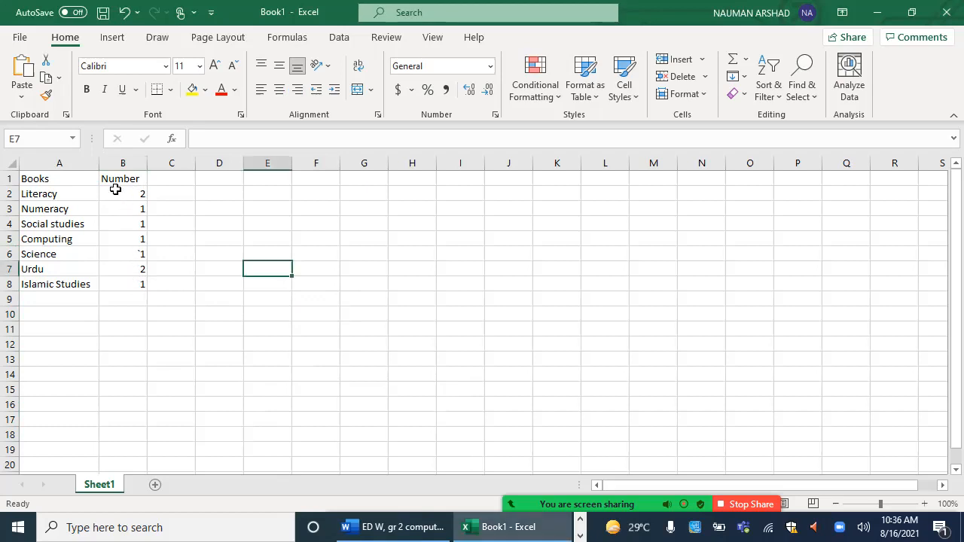
Step: Total the counts B2:B8 with AutoSum, giving 8 in B9
{"action": "left_click_drag", "start_coordinate": [123, 192], "coordinate": [124, 268]}
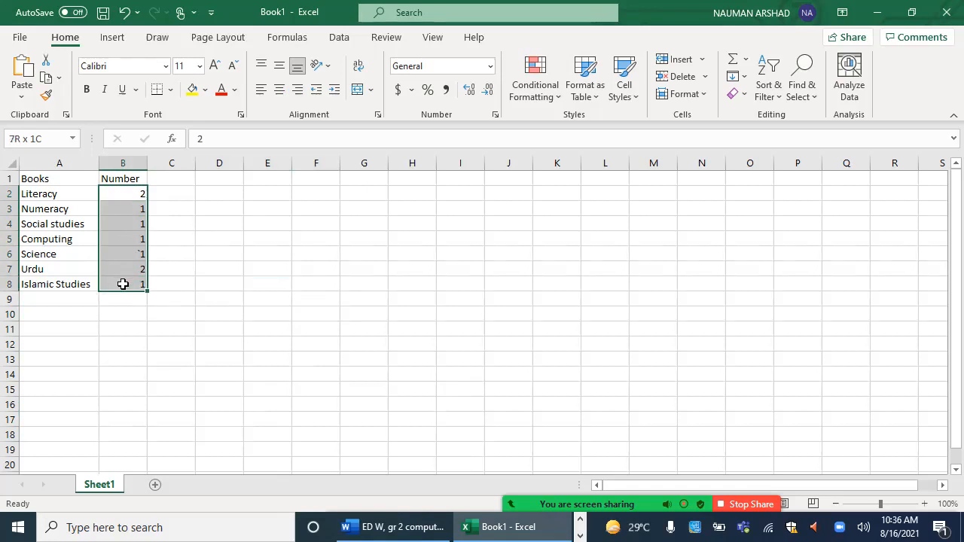
{"action": "mouse_move", "coordinate": [159, 301]}
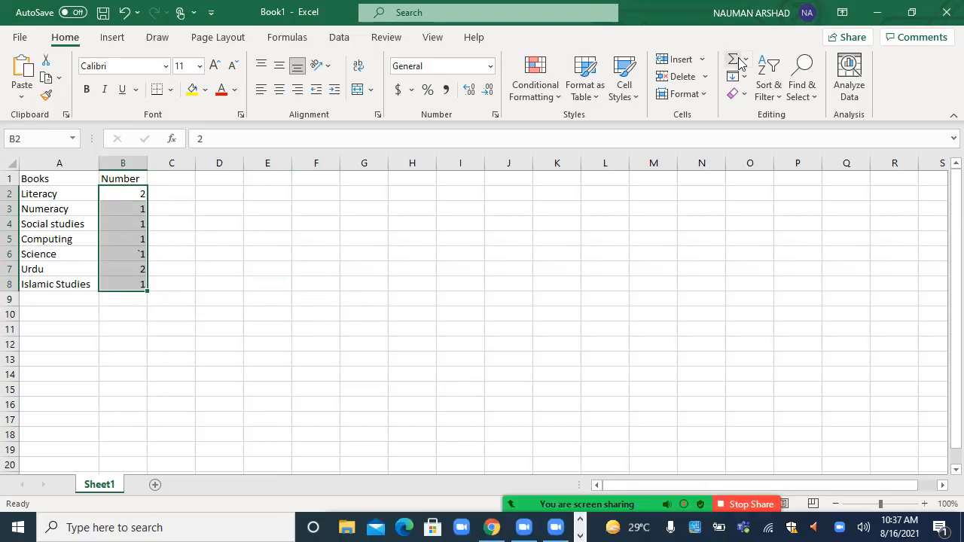
{"action": "left_click", "coordinate": [744, 60]}
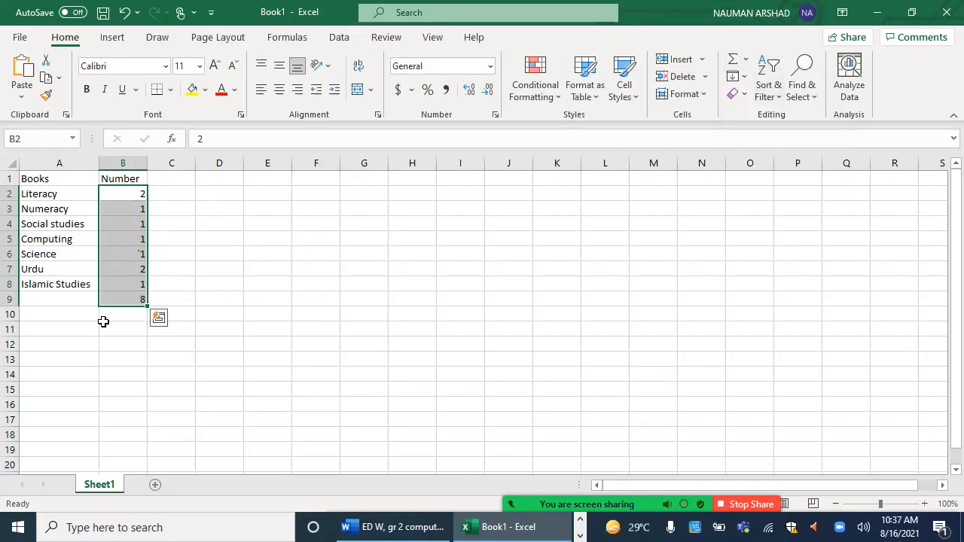
{"action": "left_click", "coordinate": [123, 328]}
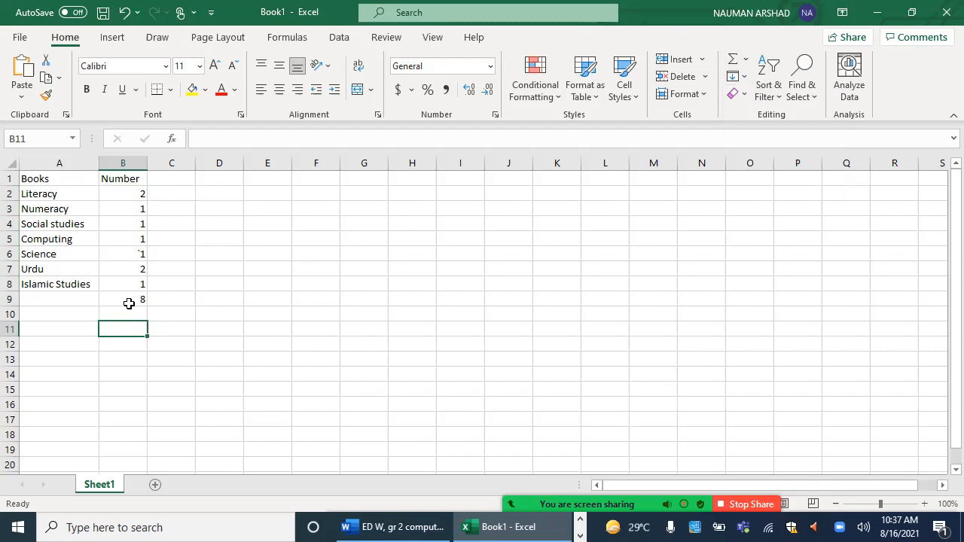
{"action": "left_click", "coordinate": [124, 298]}
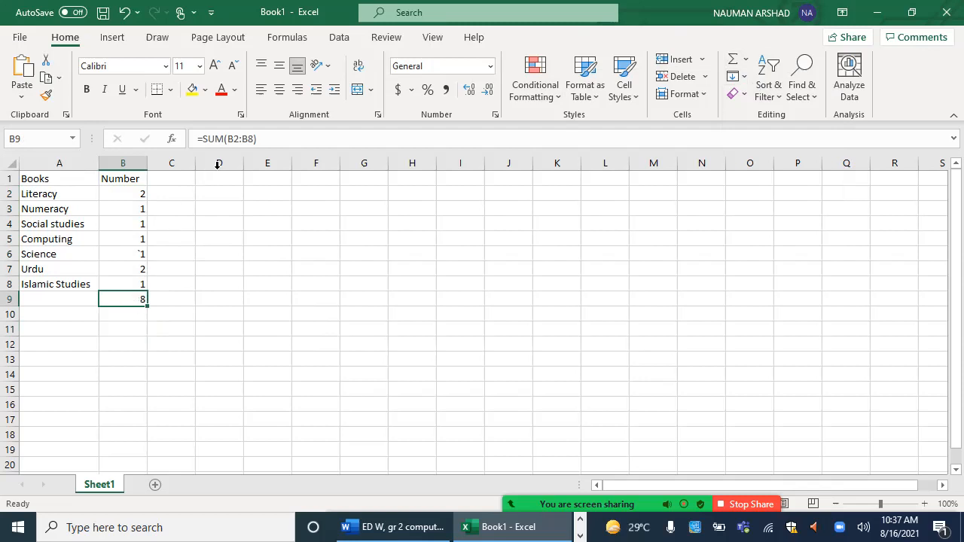
{"action": "mouse_move", "coordinate": [250, 138]}
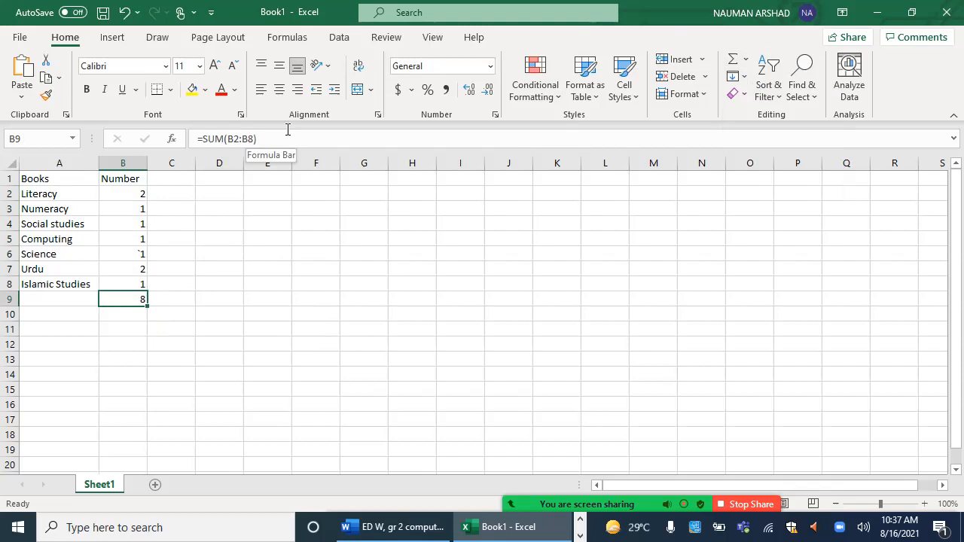
{"action": "mouse_move", "coordinate": [208, 132]}
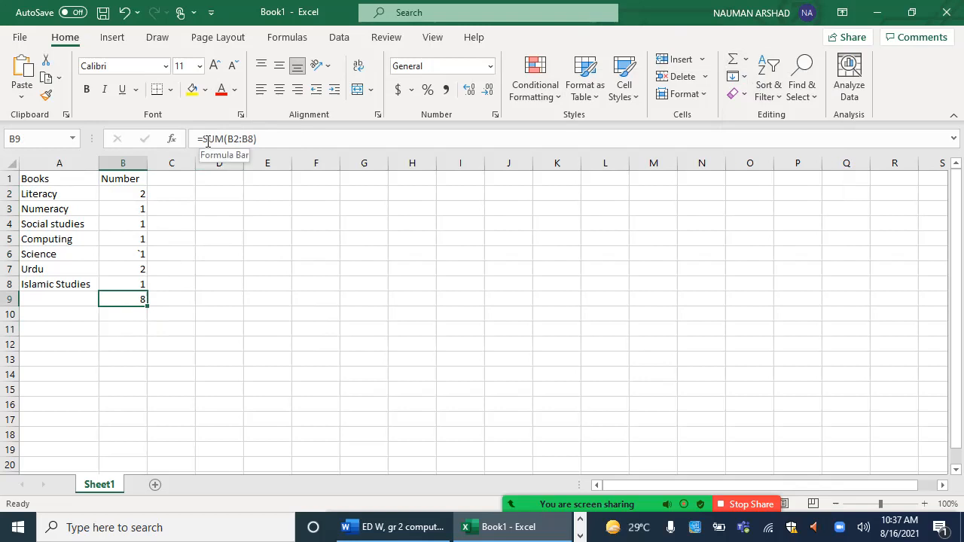
{"action": "mouse_move", "coordinate": [134, 196]}
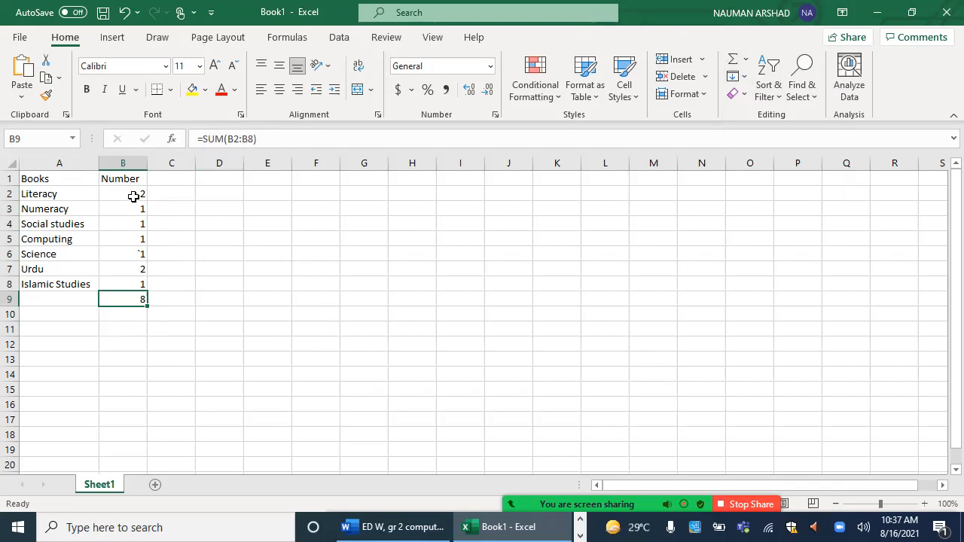
{"action": "mouse_move", "coordinate": [132, 283]}
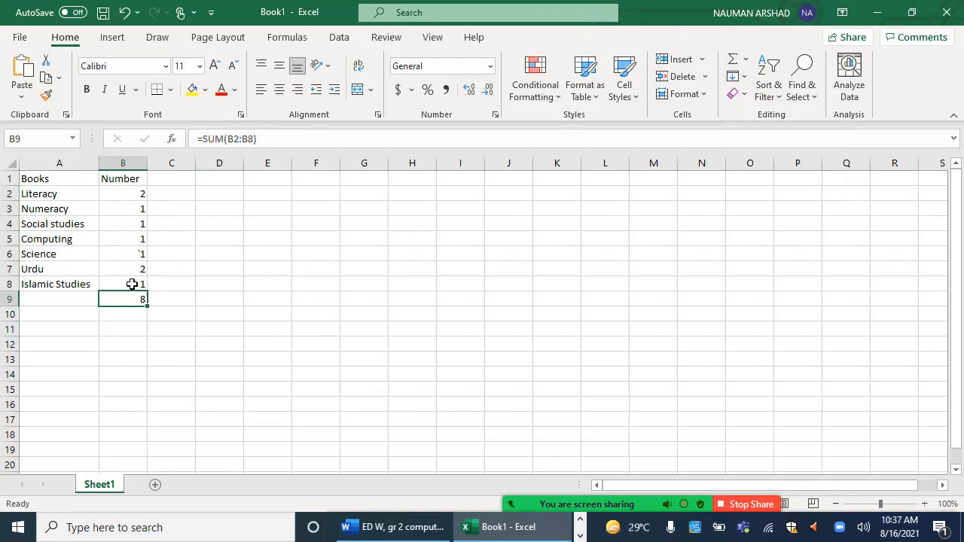
{"action": "mouse_move", "coordinate": [394, 365]}
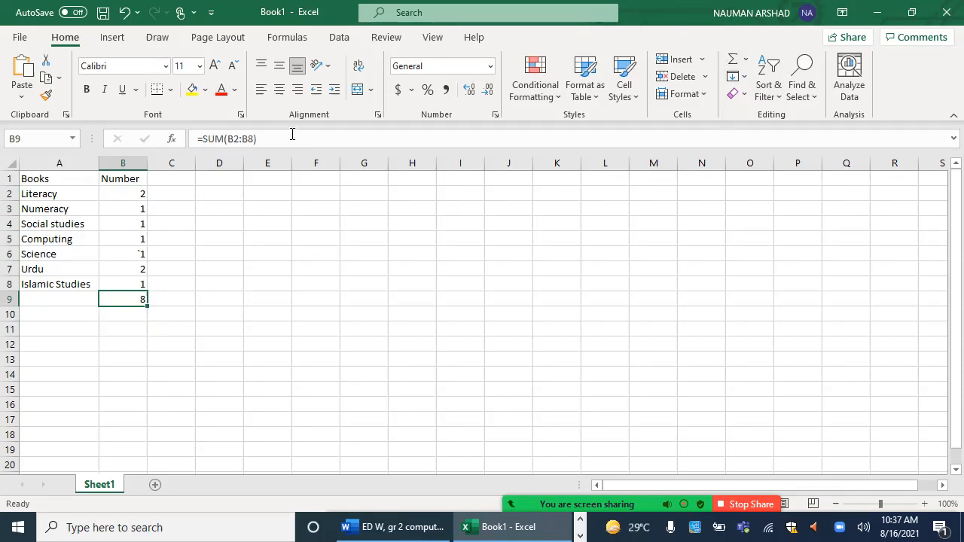
{"action": "mouse_move", "coordinate": [178, 326]}
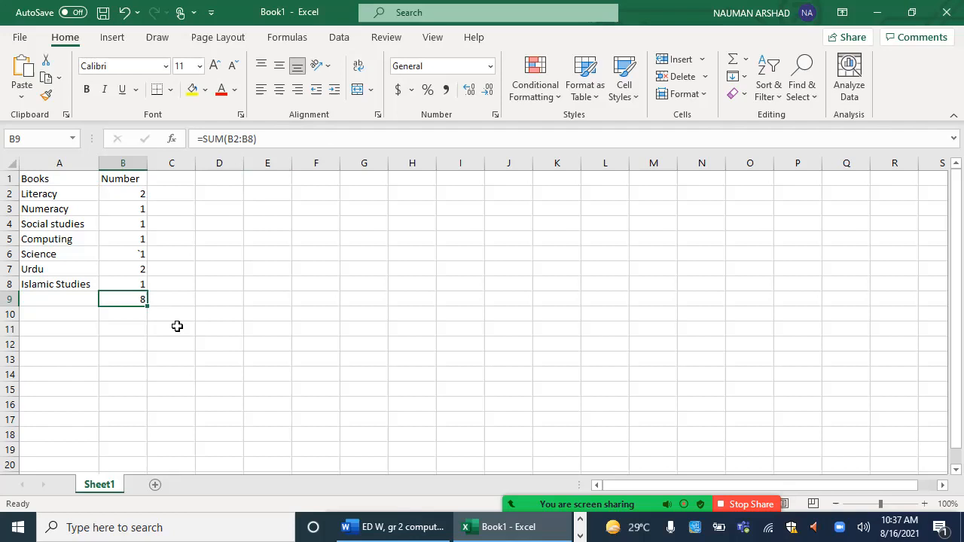
{"action": "mouse_move", "coordinate": [464, 304]}
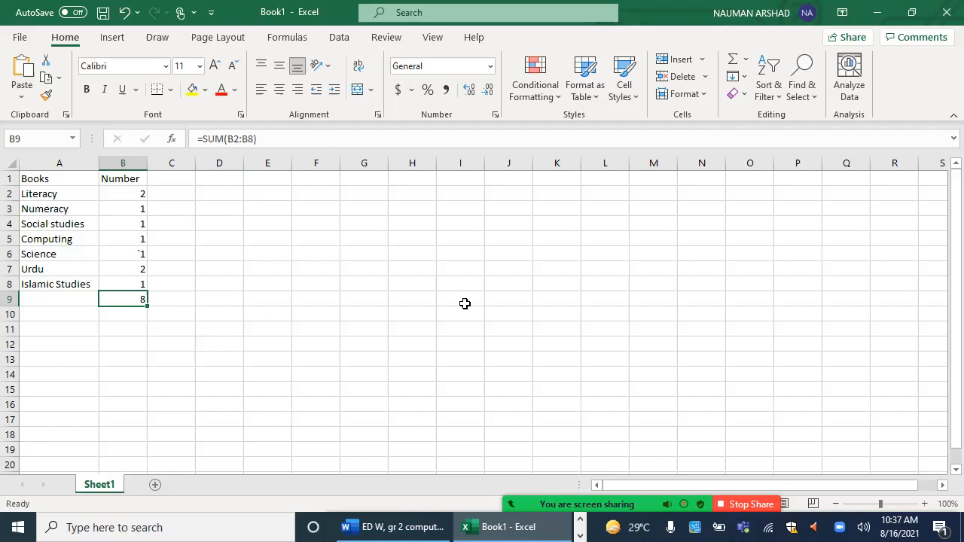